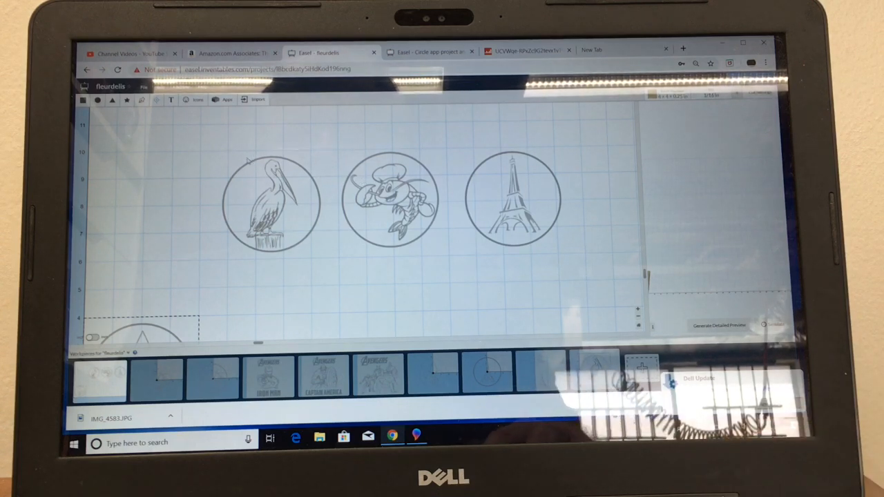
# Select the fleur-de-lis roundel and position it at X 0, Y 0 in the bottom-left corner
pyautogui.click(270, 200)
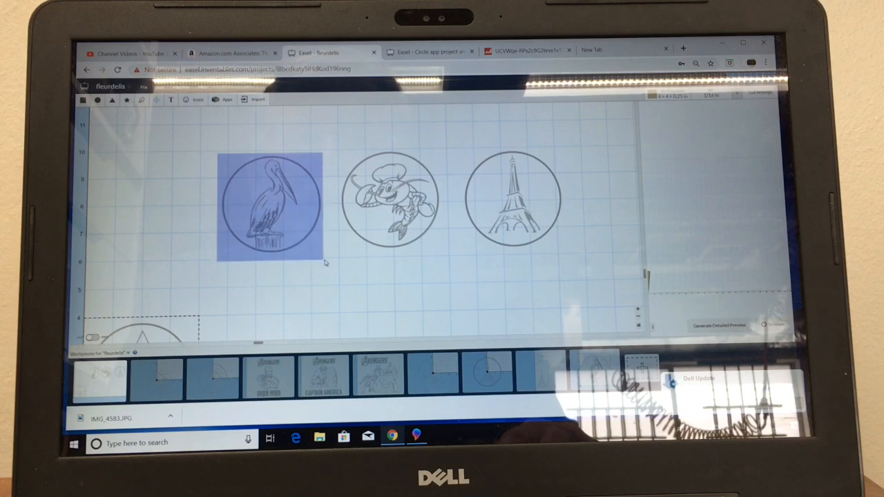
pyautogui.click(269, 205)
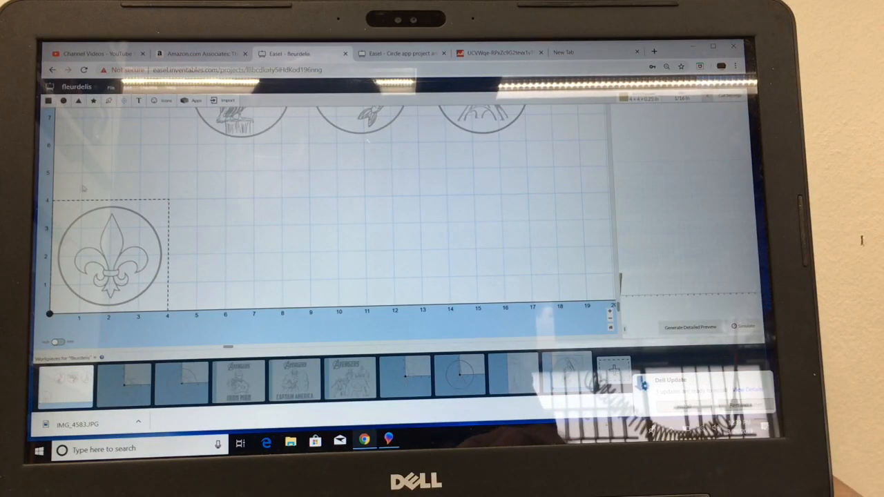
pyautogui.click(111, 255)
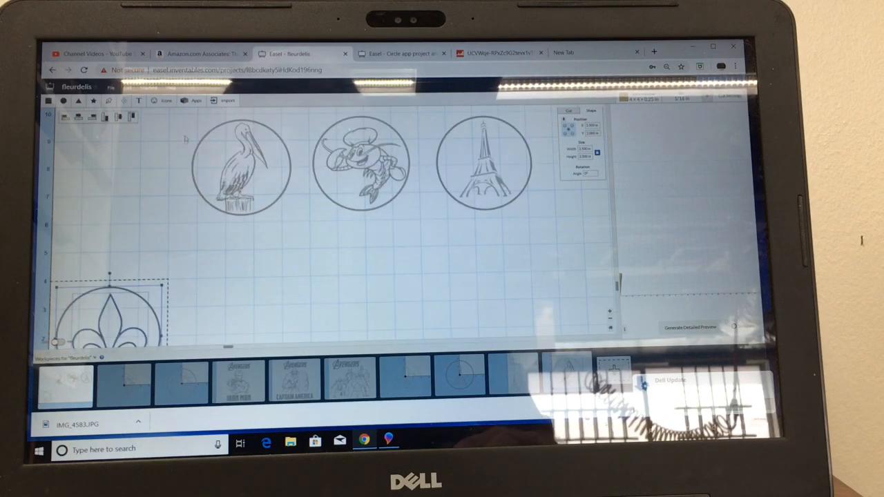
# Drag the pelican roundel down beside the fleur-de-lis along the bottom edge
pyautogui.click(240, 169)
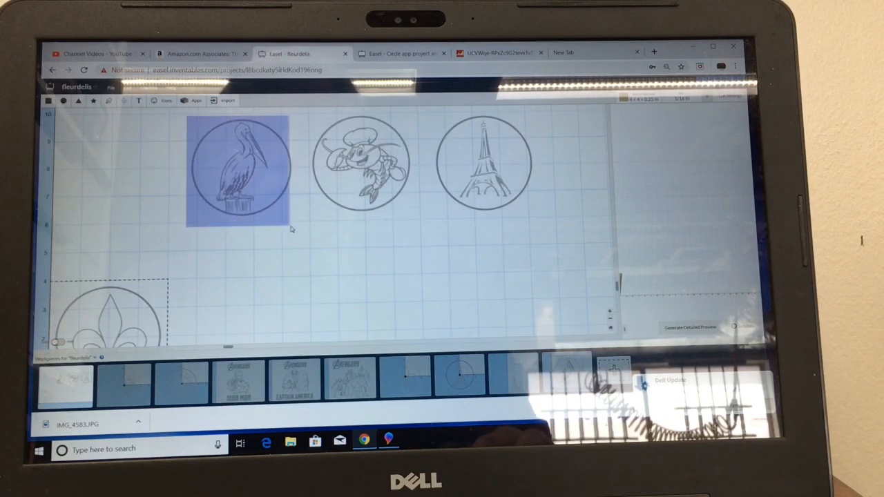
pyautogui.click(238, 169)
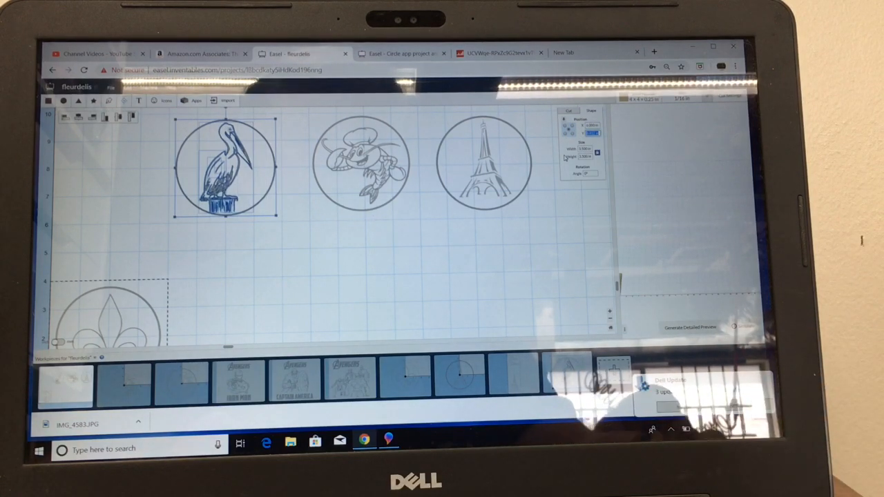
pyautogui.moveTo(224, 169); pyautogui.dragTo(224, 314)
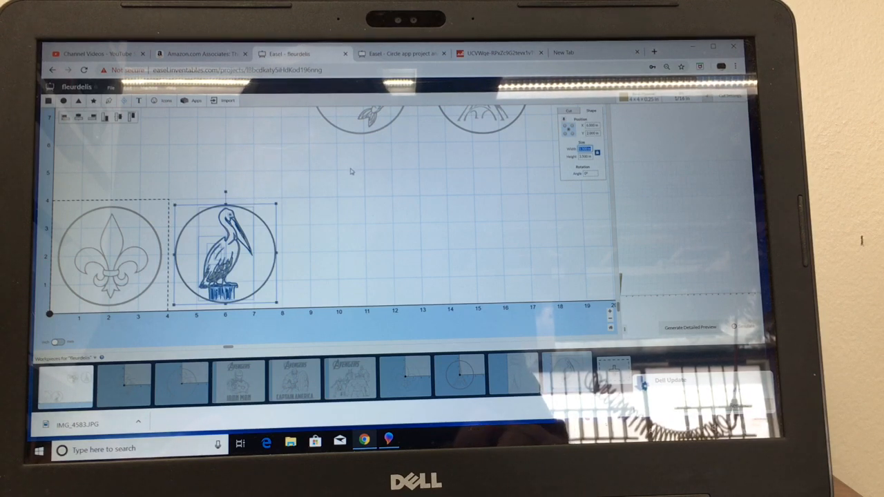
pyautogui.scroll(3)
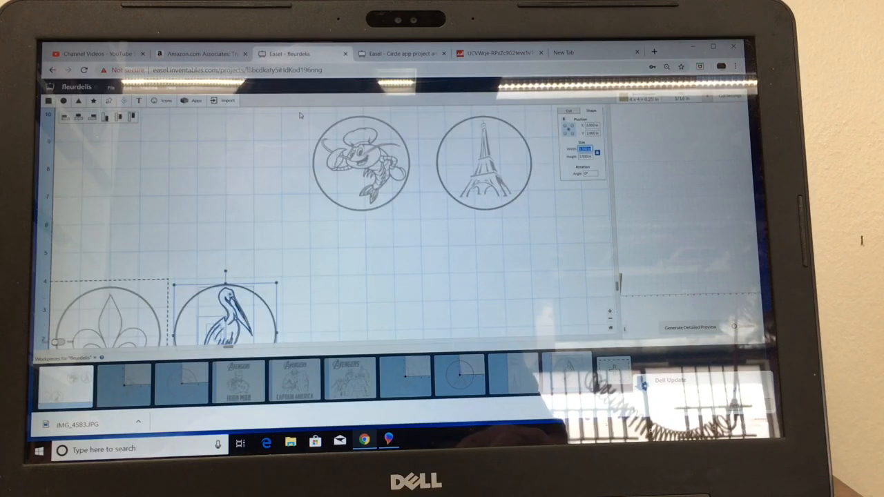
# Select the crawfish roundel to move it into the bottom row
pyautogui.click(359, 163)
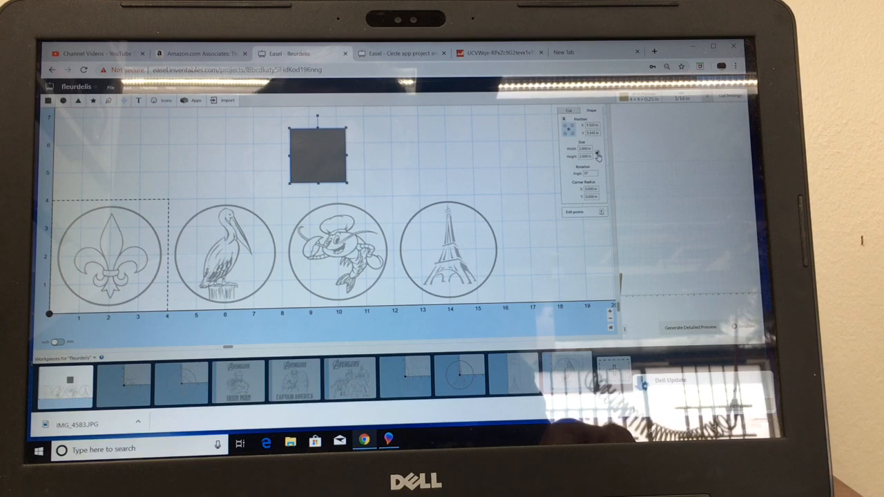
# Raise the cut depth of the pelican roundel and select the crawfish for the same
pyautogui.tripleClick(584, 149)
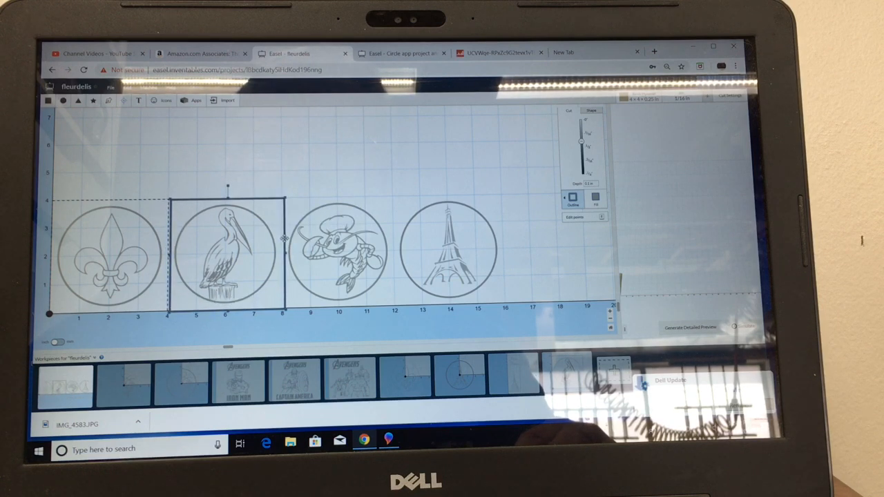
pyautogui.moveTo(228, 249); pyautogui.dragTo(262, 238)
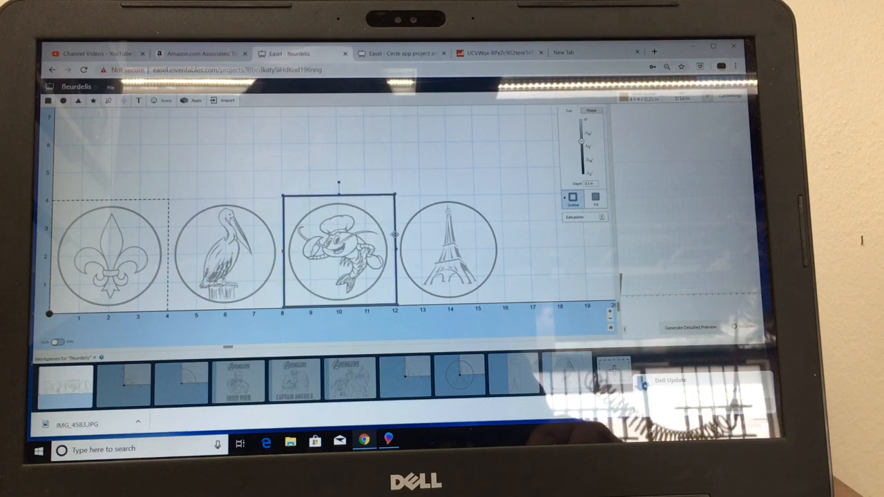
pyautogui.click(449, 249)
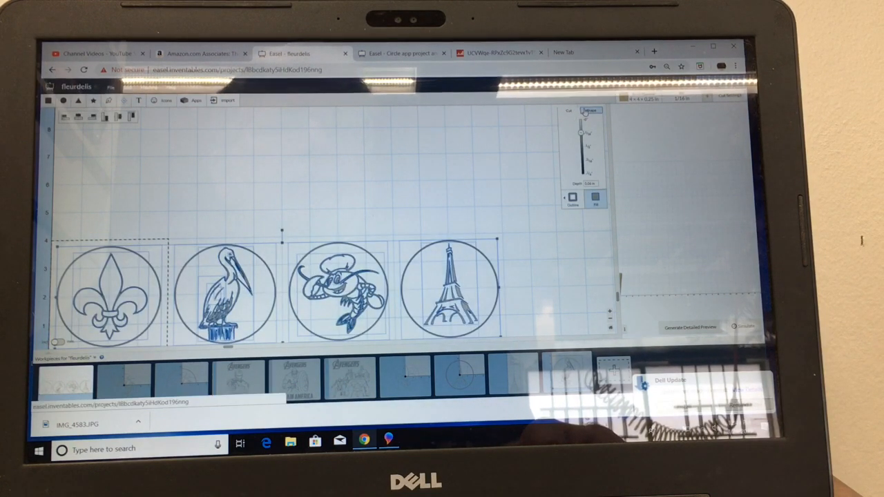
# Select all four roundels in the bottom row for copying
pyautogui.click(591, 110)
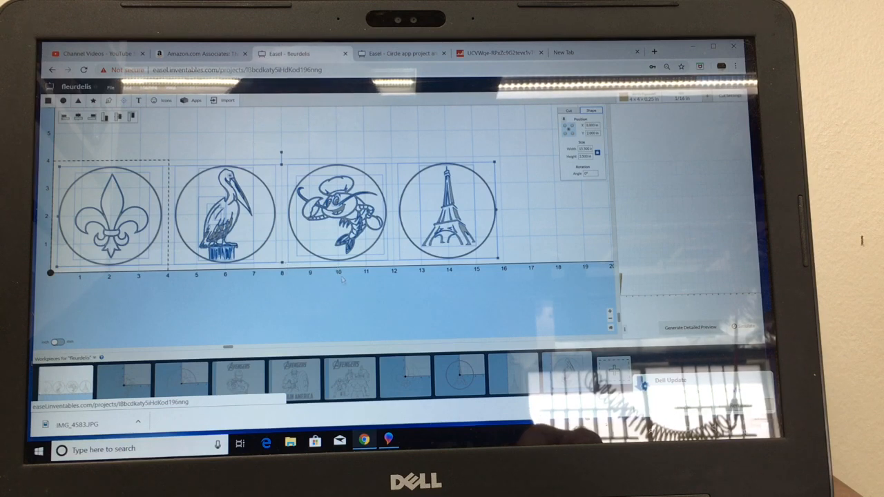
pyautogui.moveTo(429, 301)
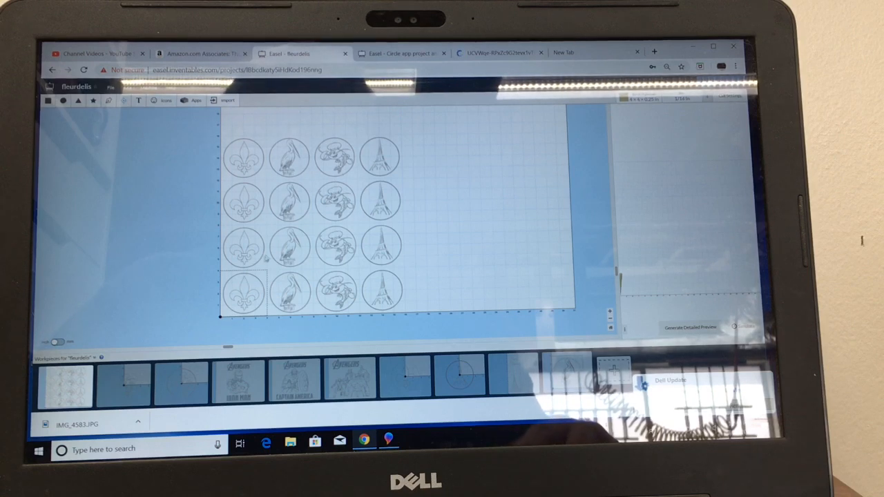
pyautogui.moveTo(361, 292)
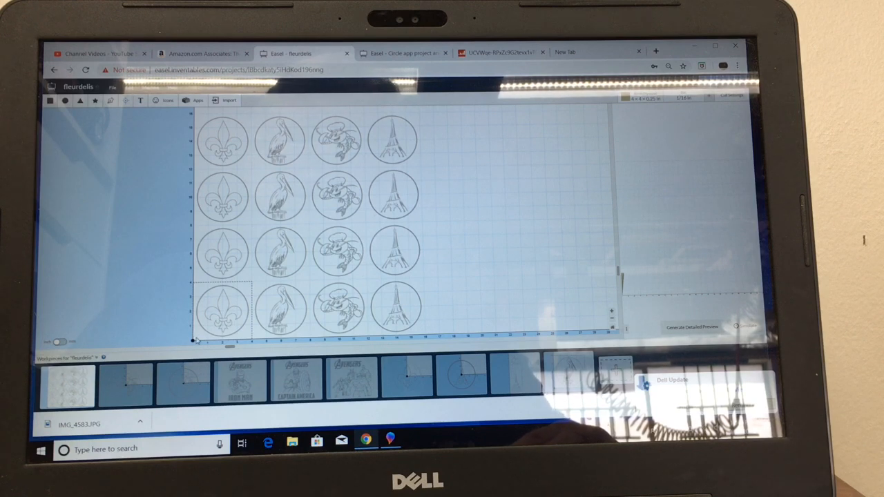
pyautogui.moveTo(304, 210)
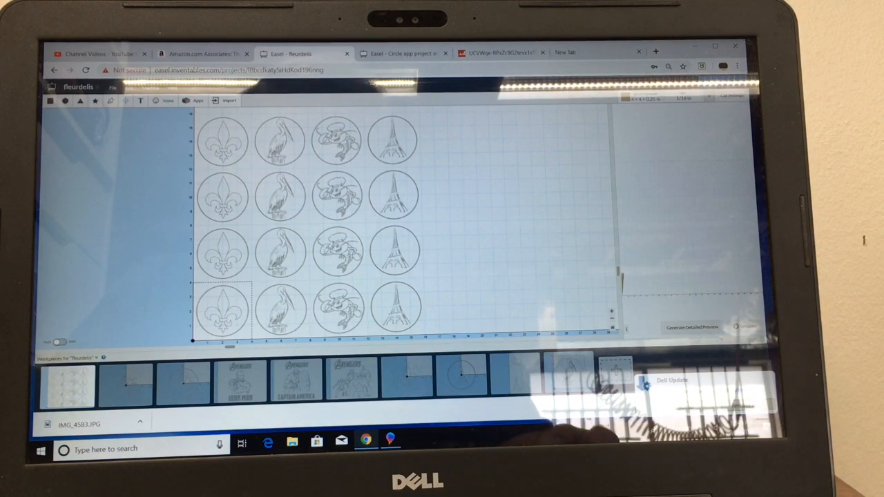
# Show the 3D carving preview beside the design canvas
pyautogui.click(690, 326)
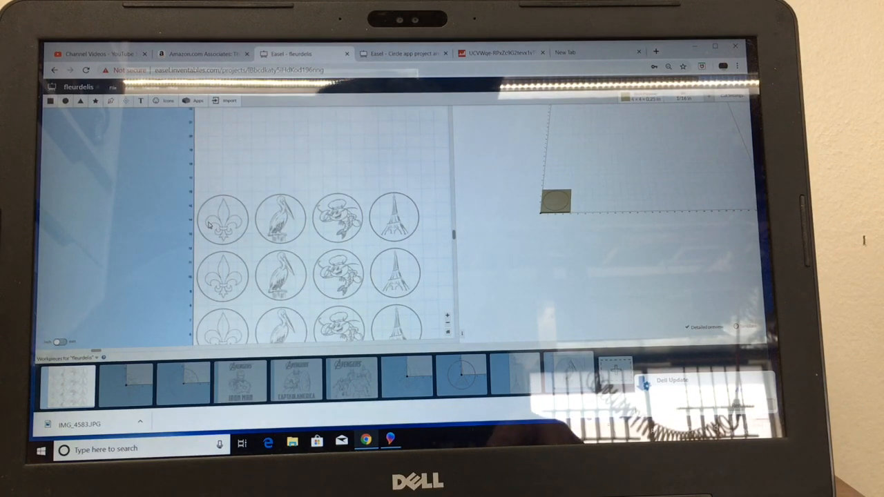
pyautogui.moveTo(199, 198)
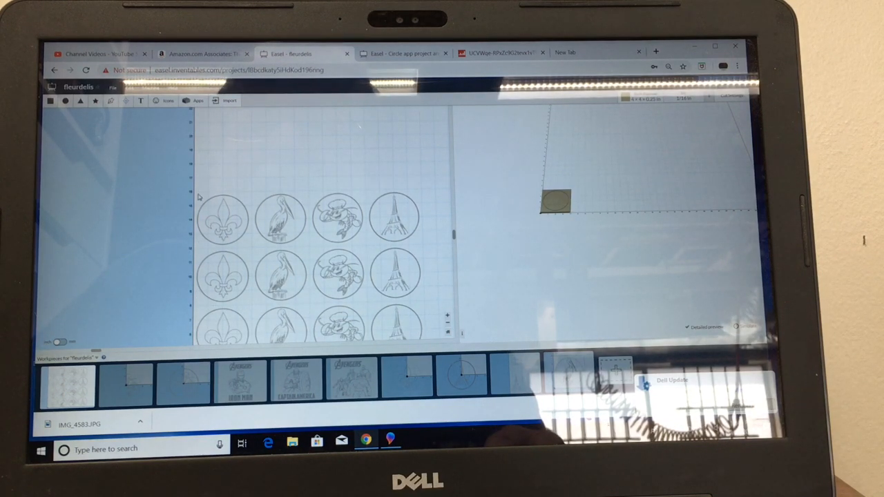